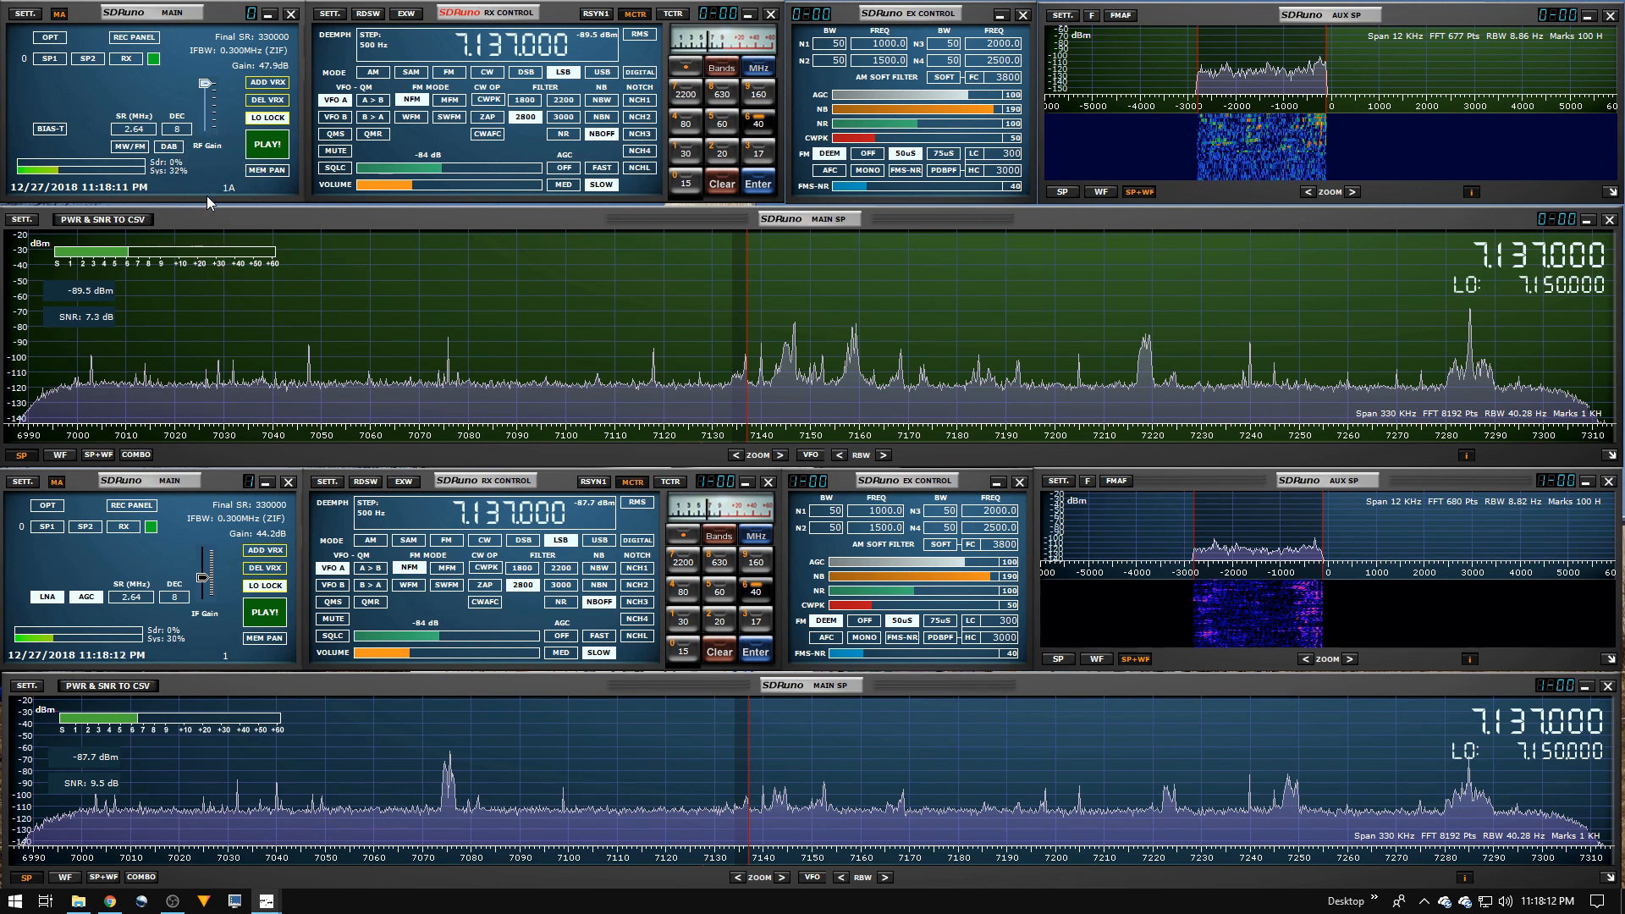
pyautogui.moveTo(226, 188)
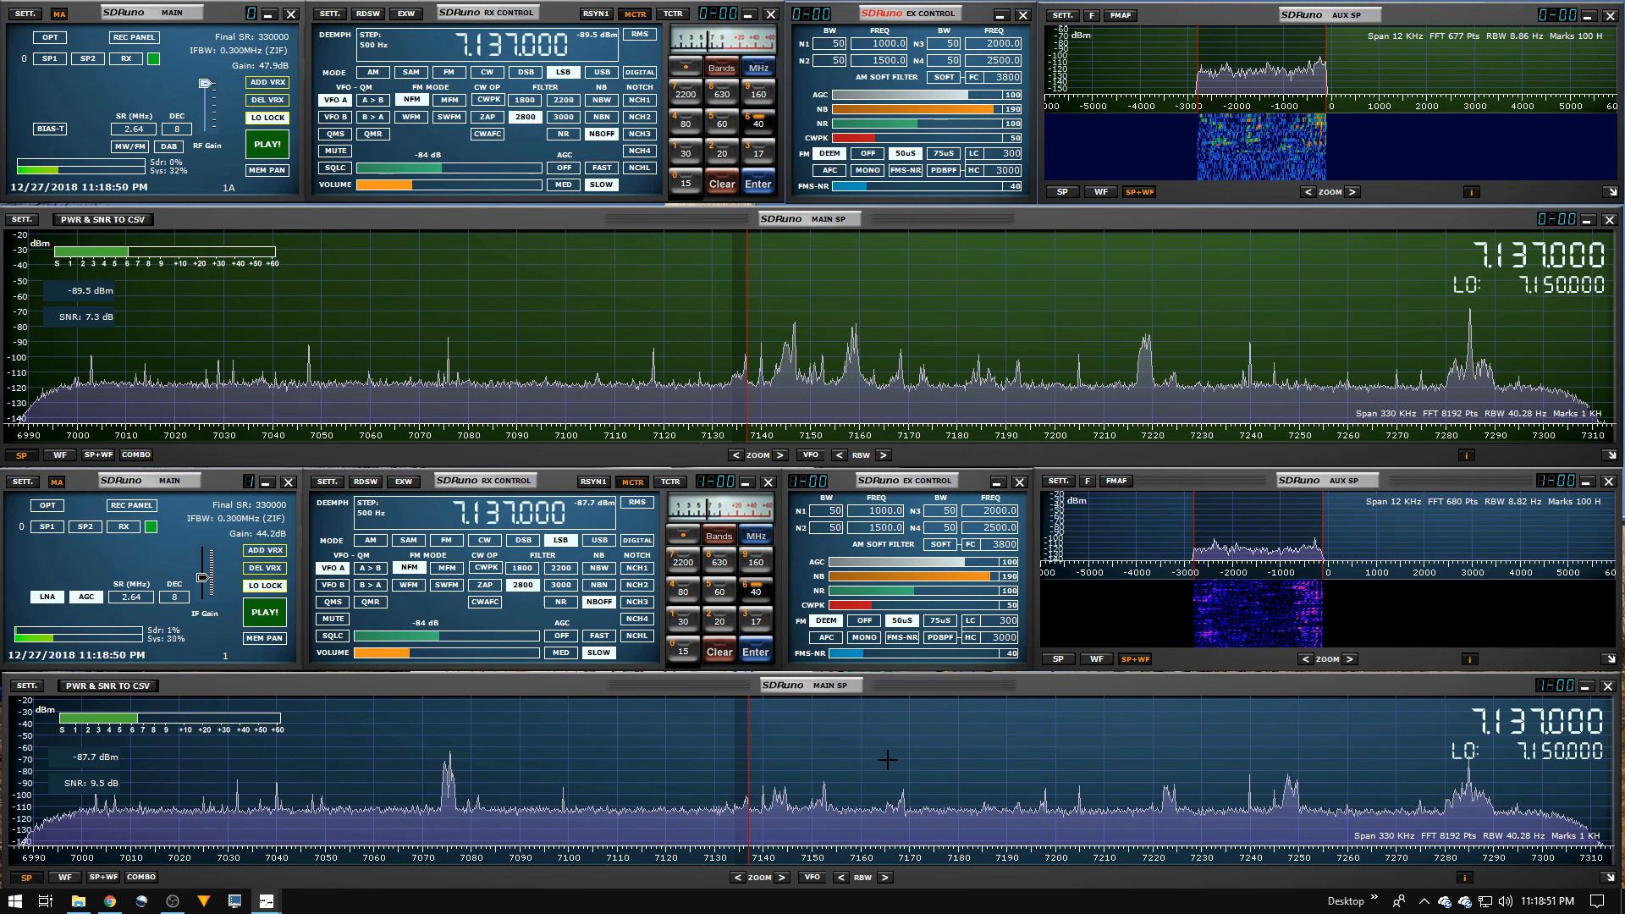
pyautogui.moveTo(1444, 540)
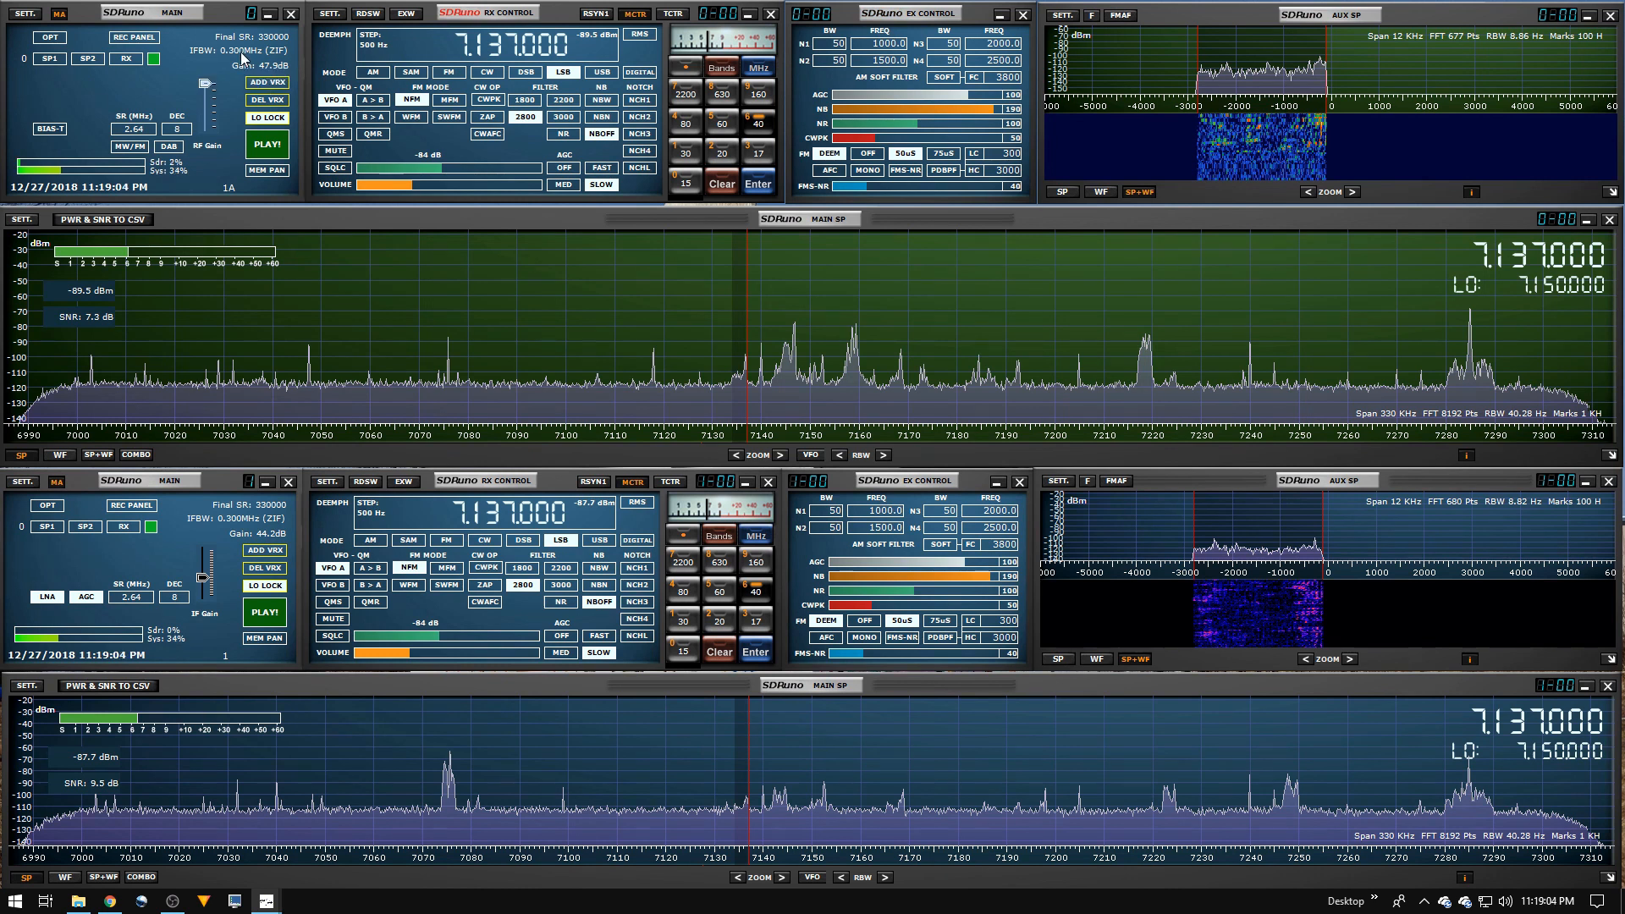
pyautogui.moveTo(243, 58)
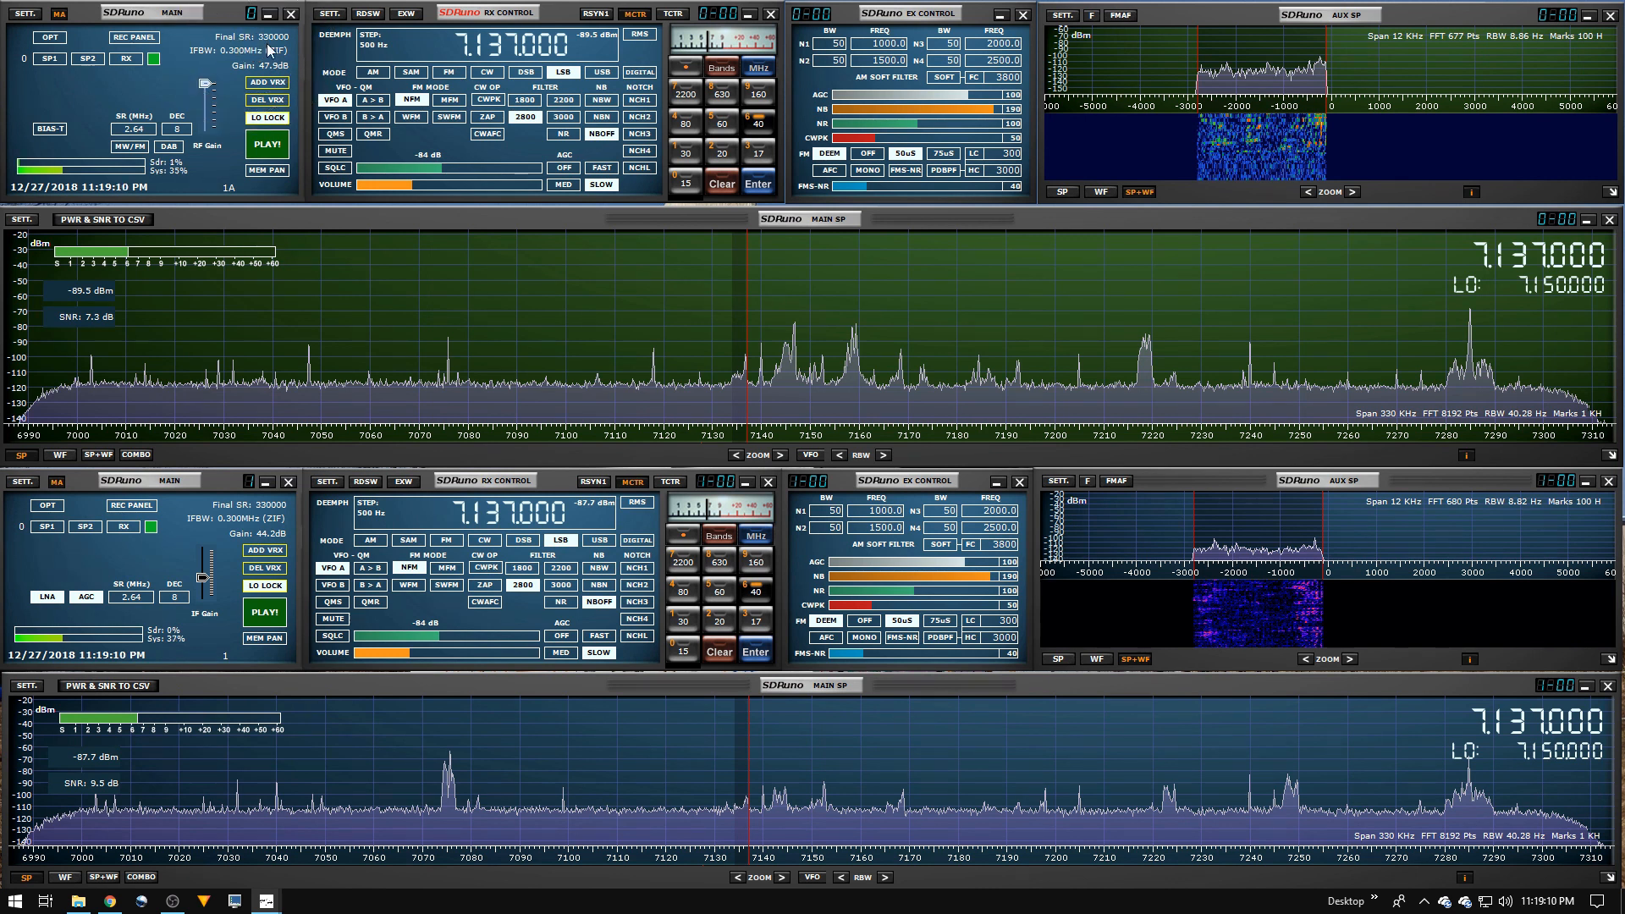
pyautogui.moveTo(267, 50)
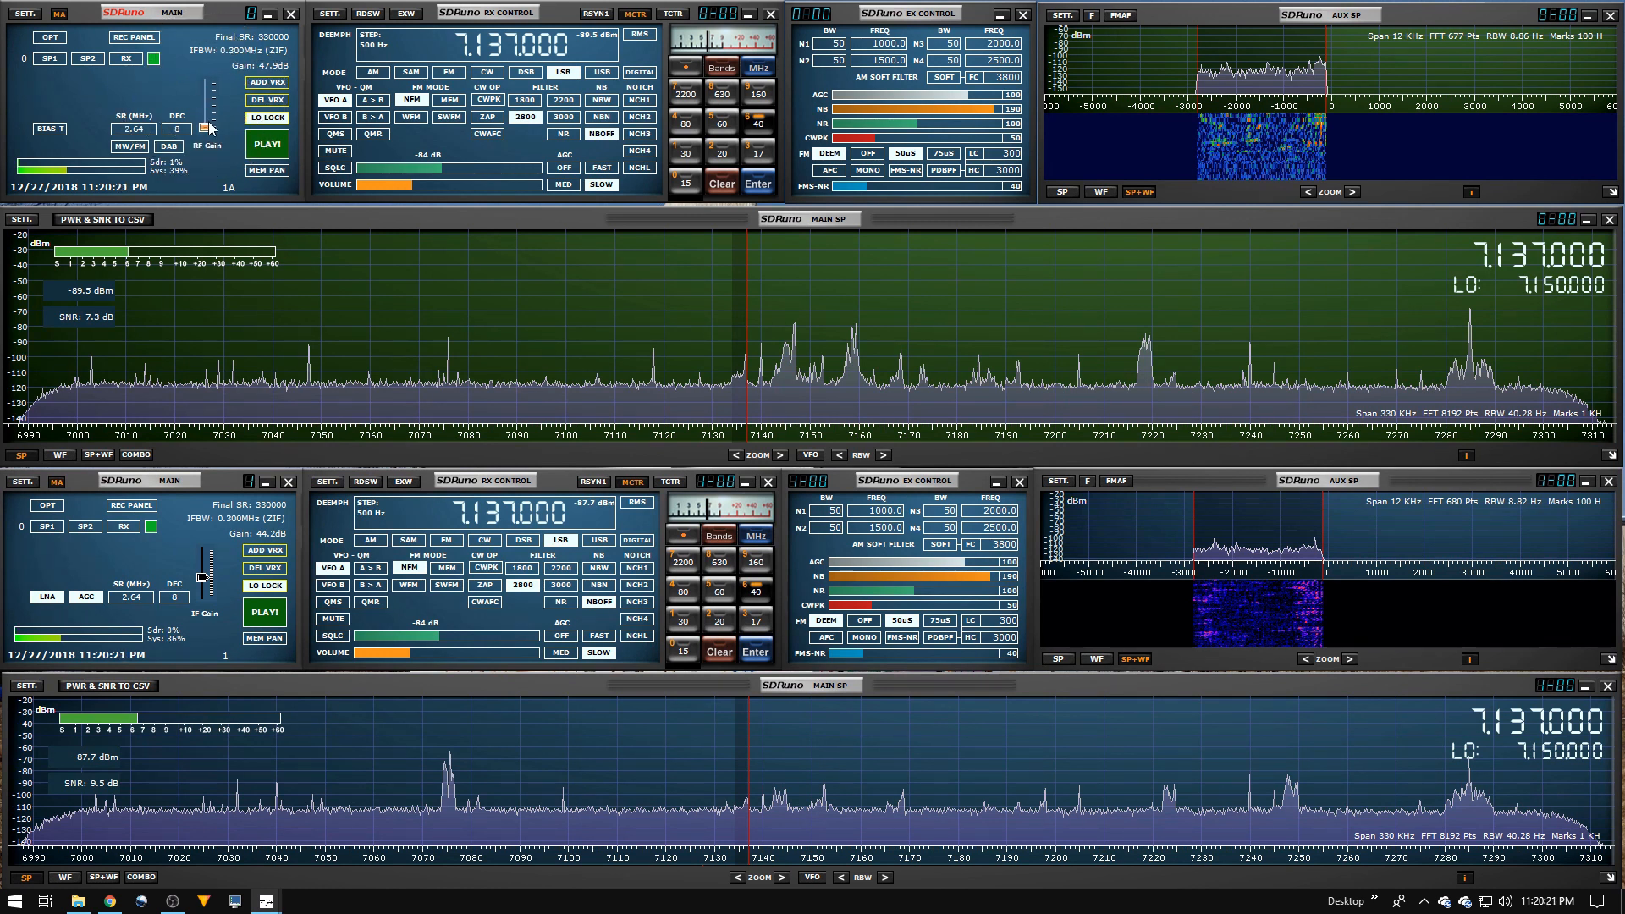
pyautogui.moveTo(207, 98)
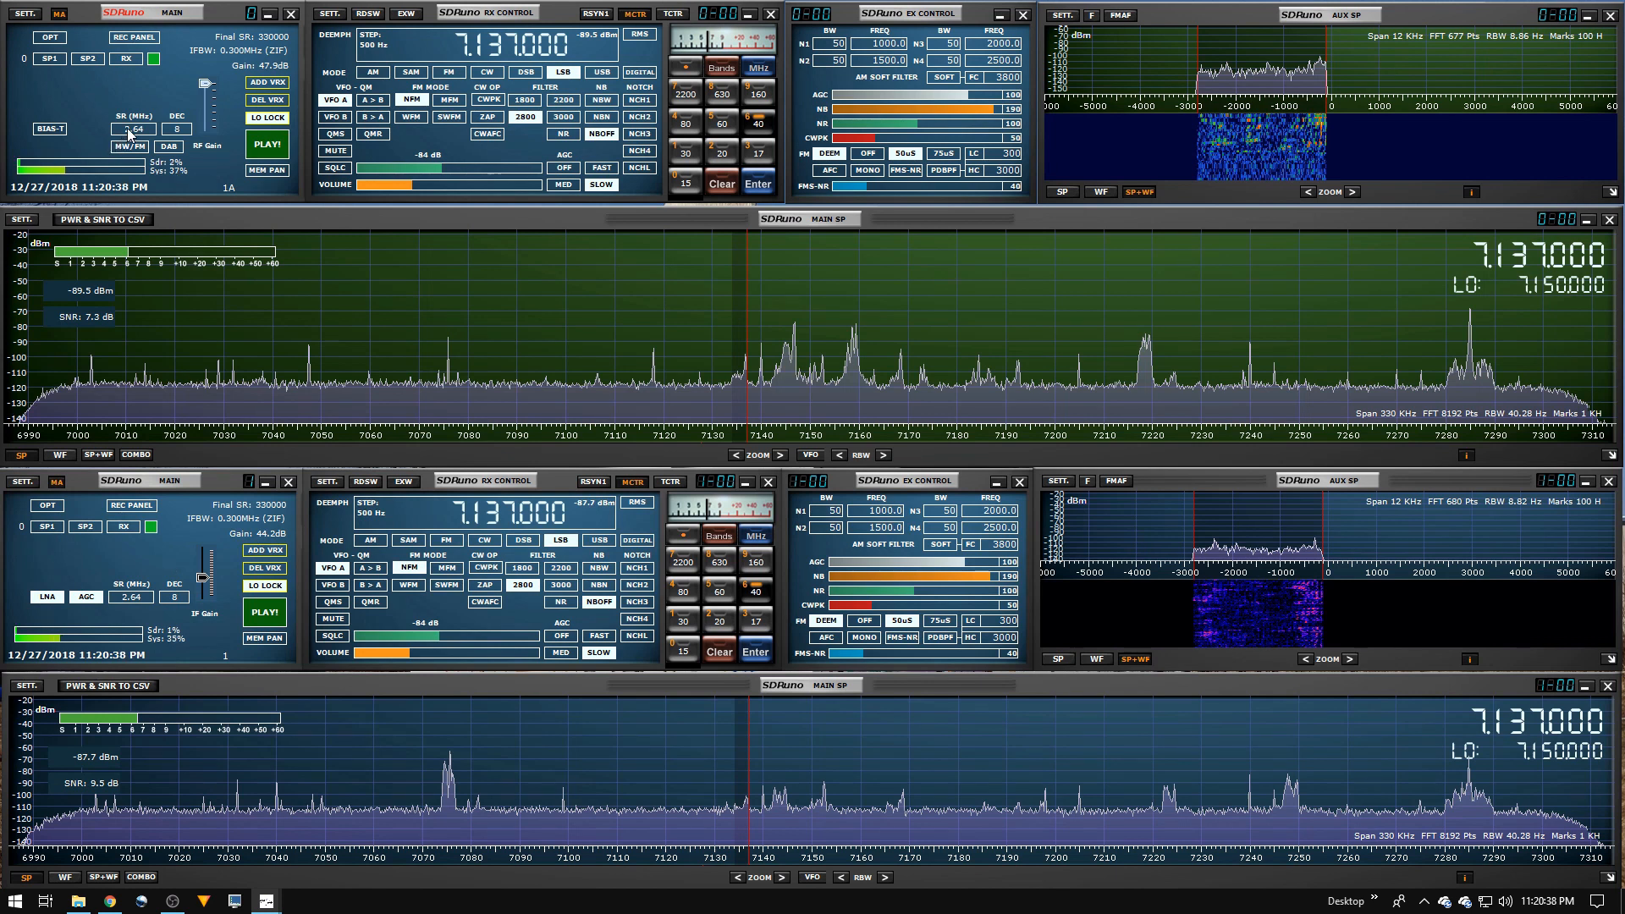
pyautogui.moveTo(132, 129)
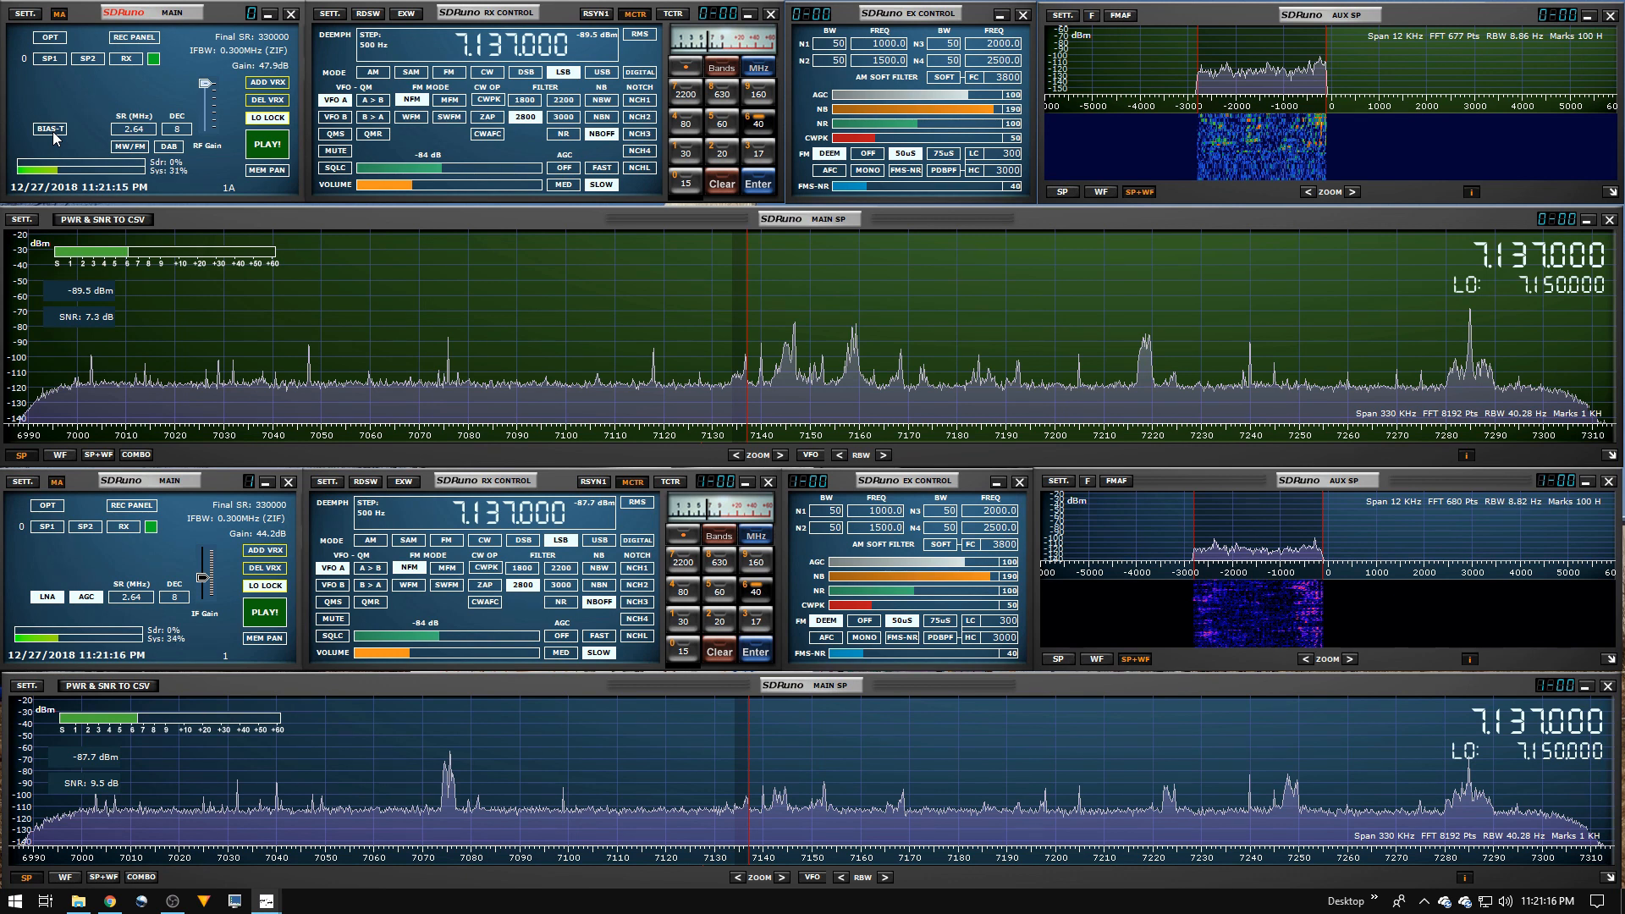
pyautogui.moveTo(49, 135)
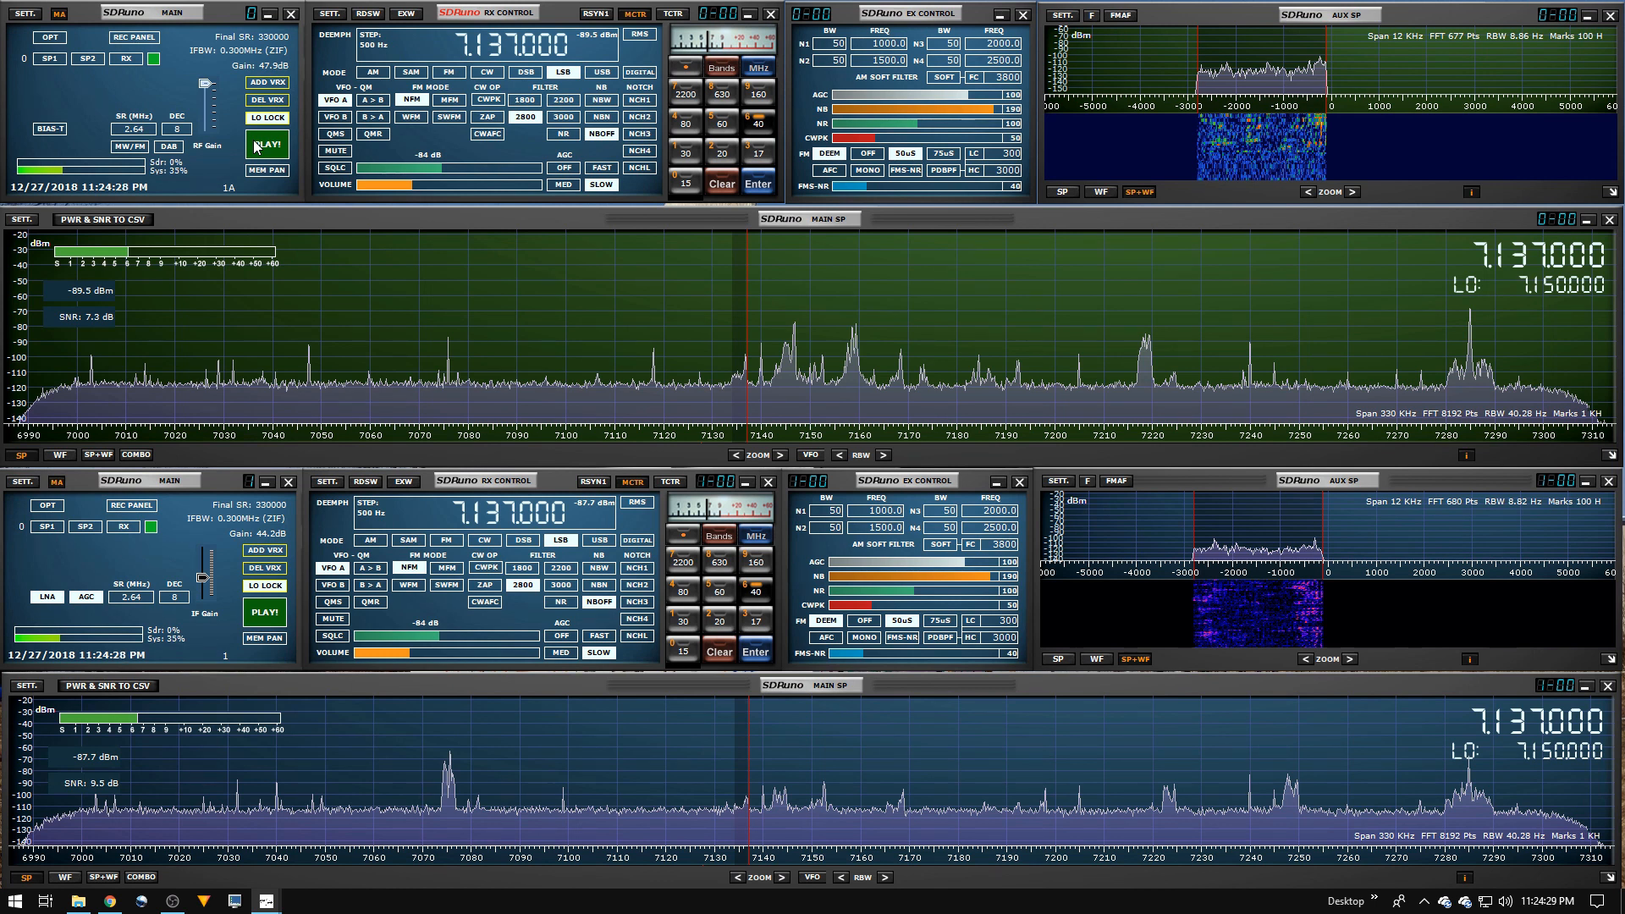
# Step: Stop the green RSP1A receiver, leaving it at -82.6 dBm and 15.1 dB SNR
pyautogui.click(266, 144)
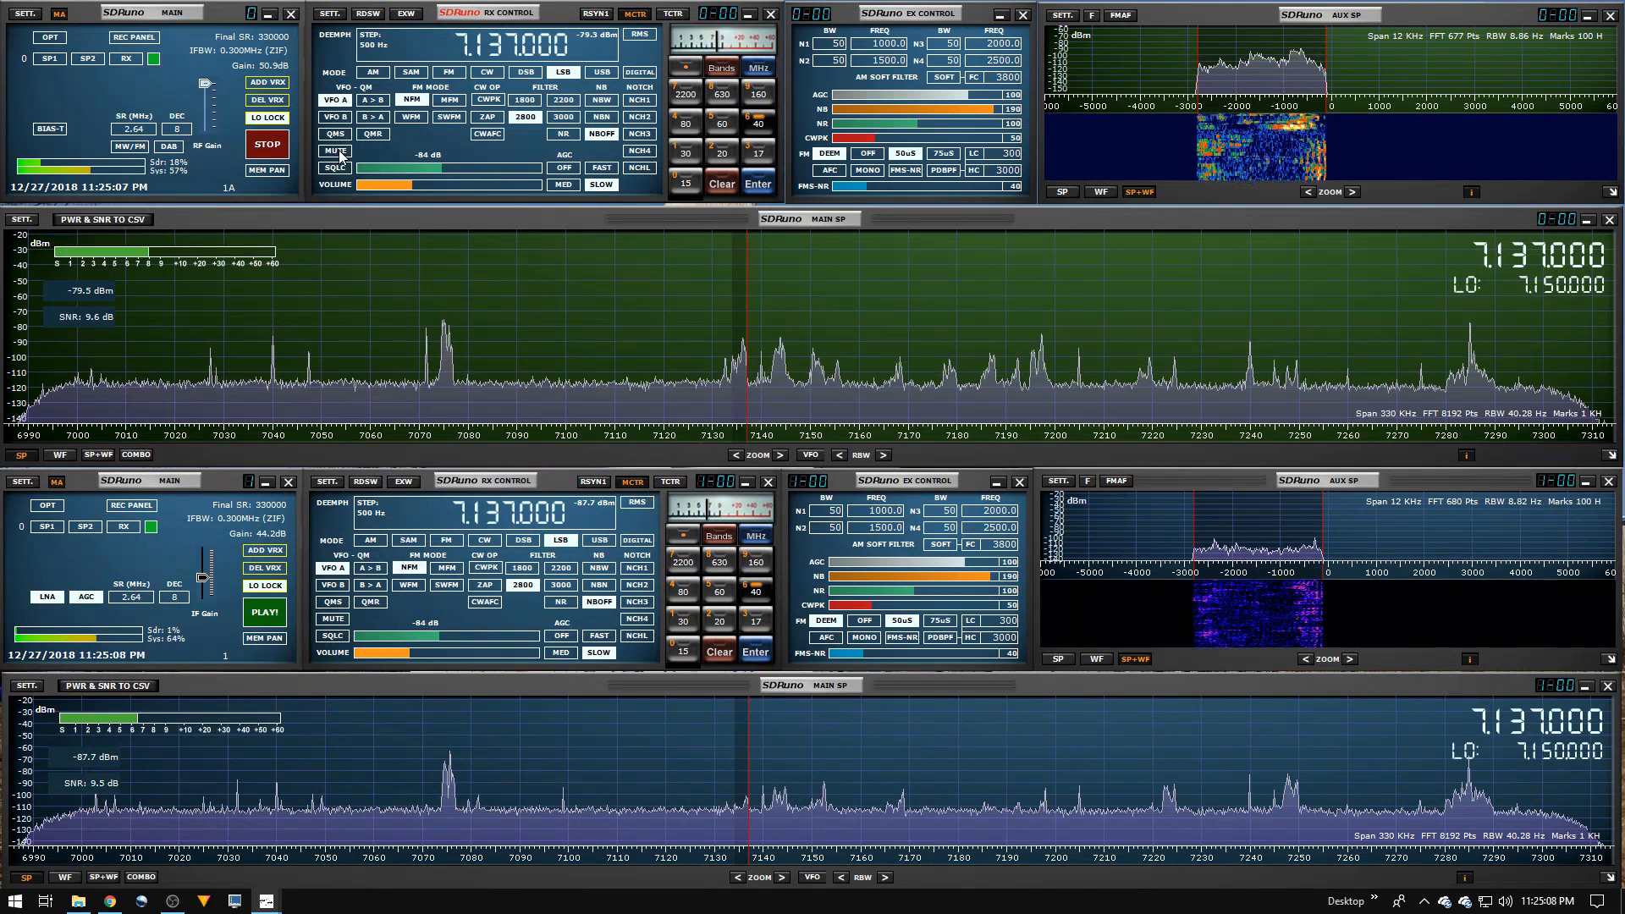
pyautogui.moveTo(335, 150)
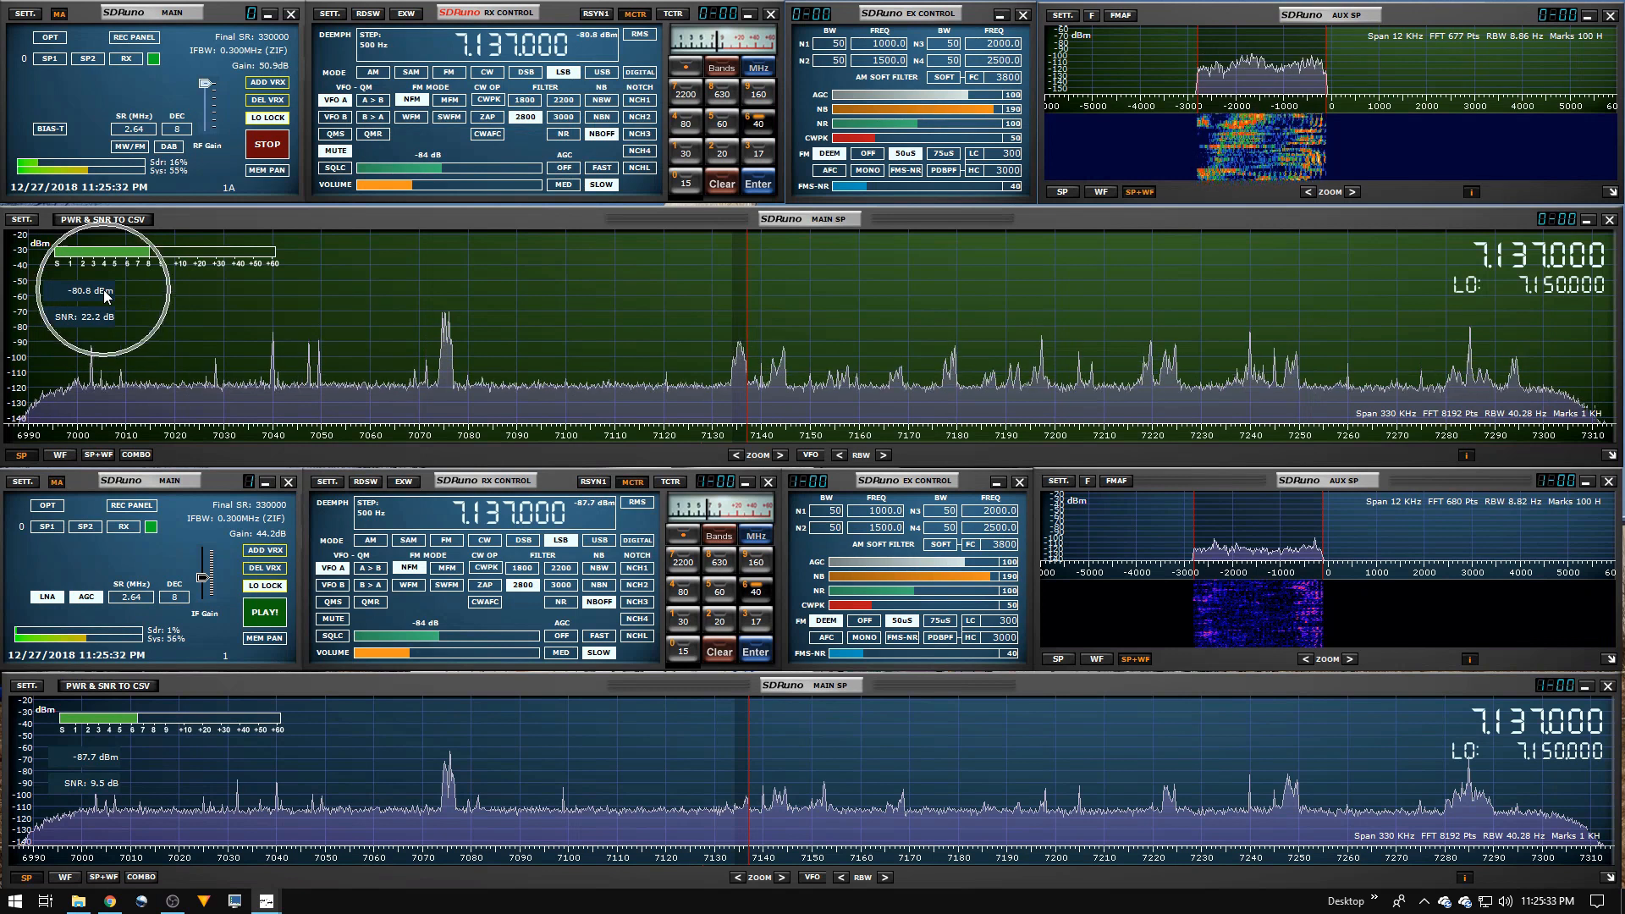
pyautogui.moveTo(132, 300)
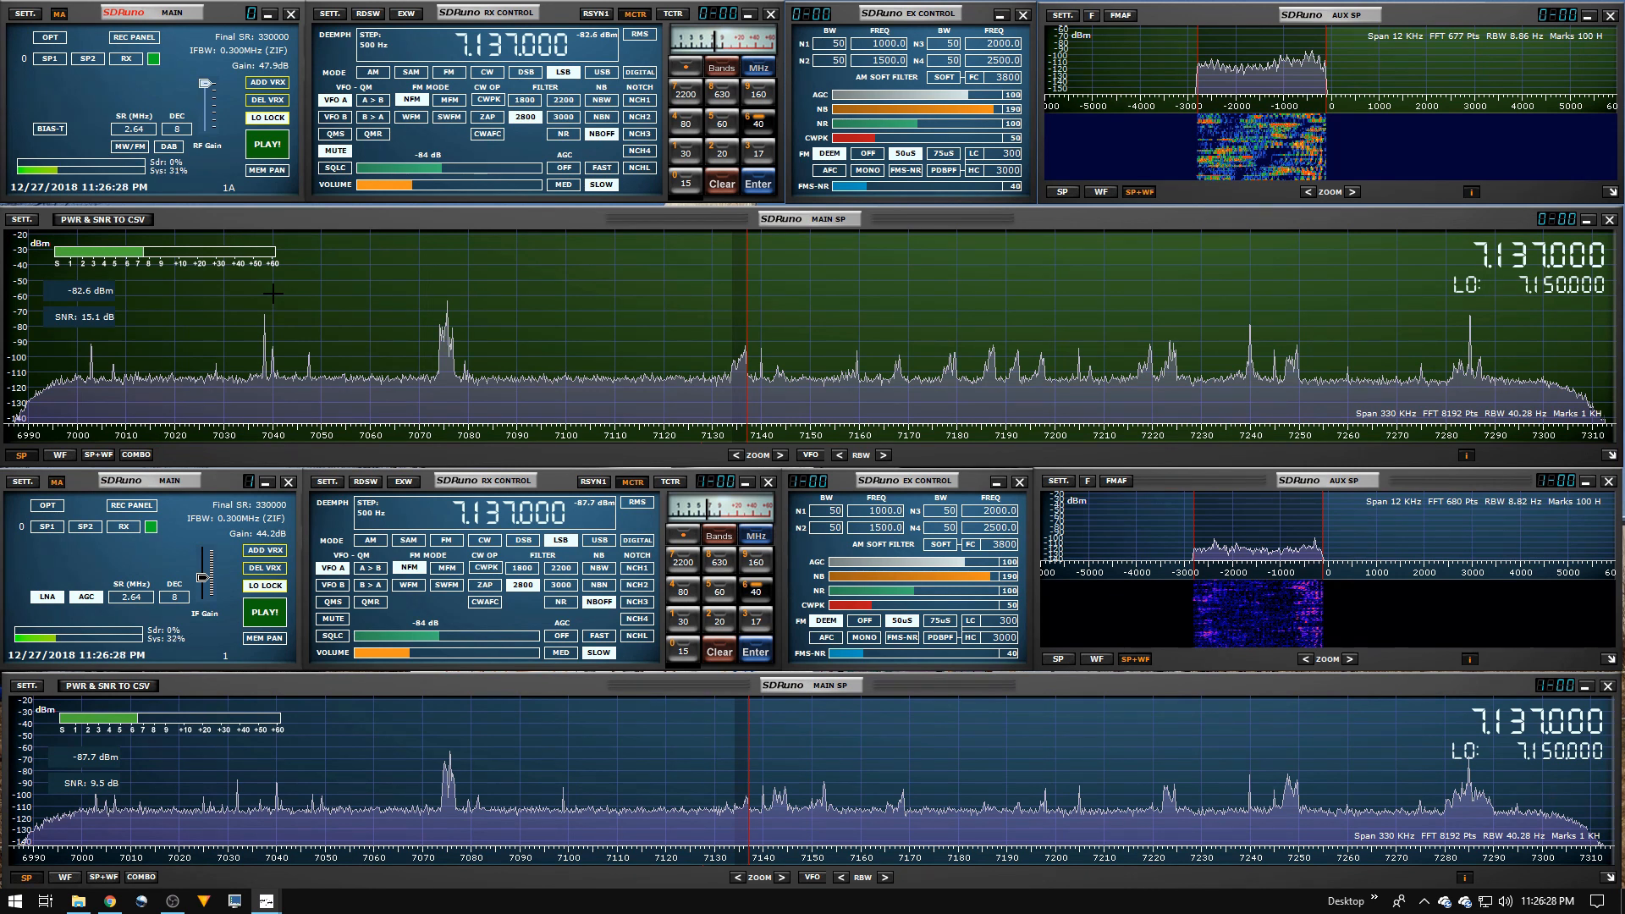
pyautogui.moveTo(264, 611)
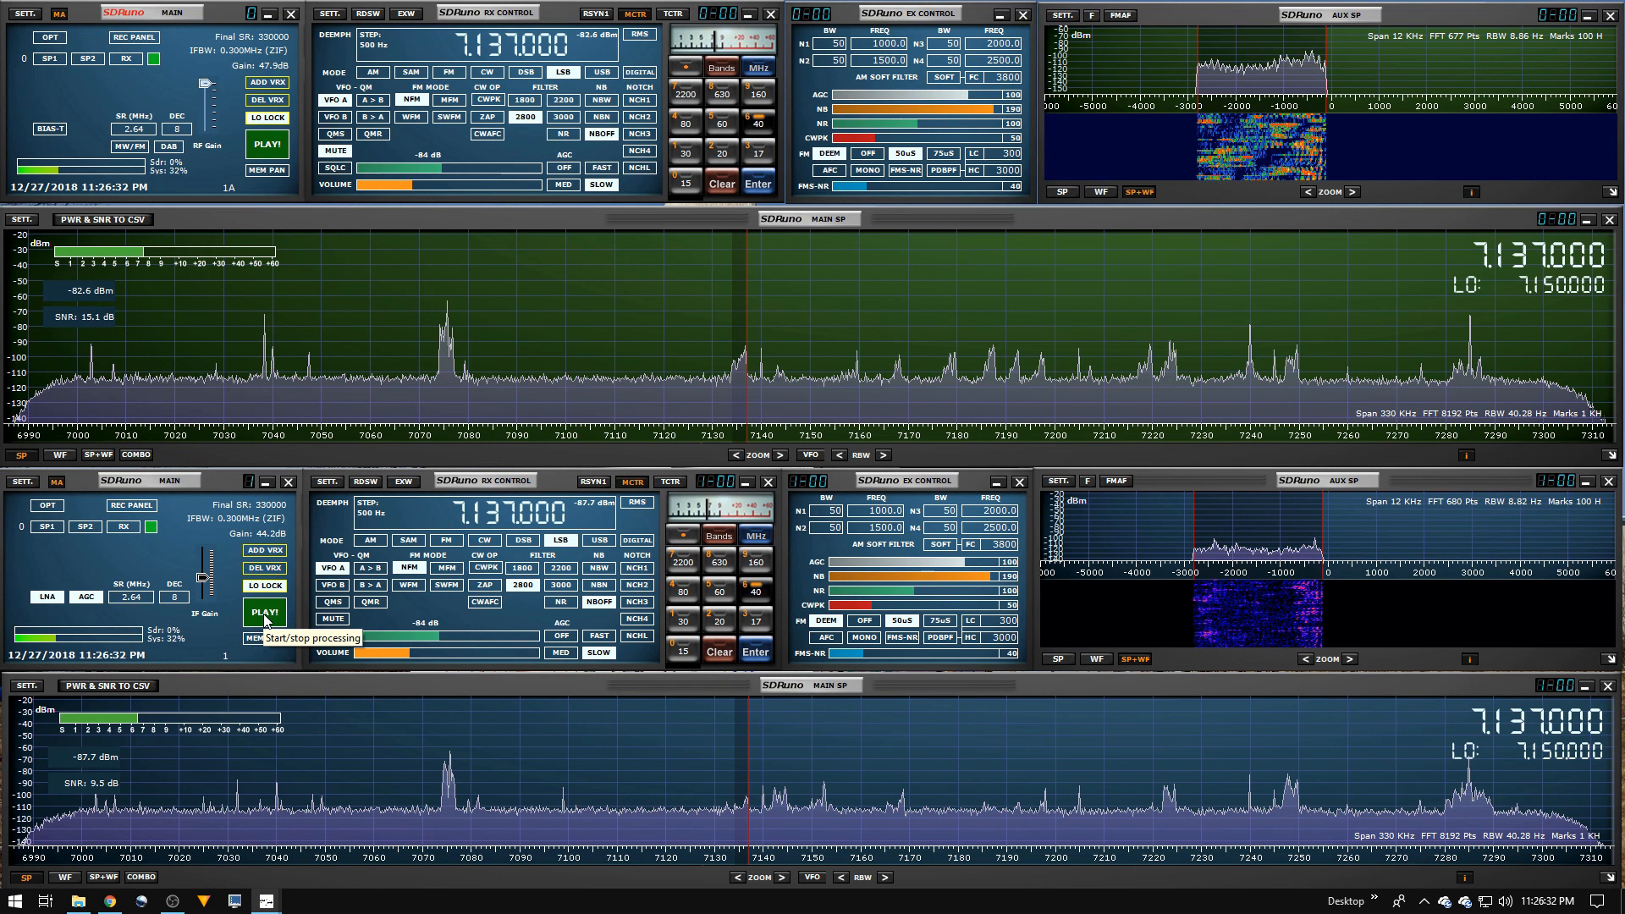
# Step: Toggle processing on the blue RSP1 receiver while it moves to 7.160 MHz
pyautogui.click(265, 611)
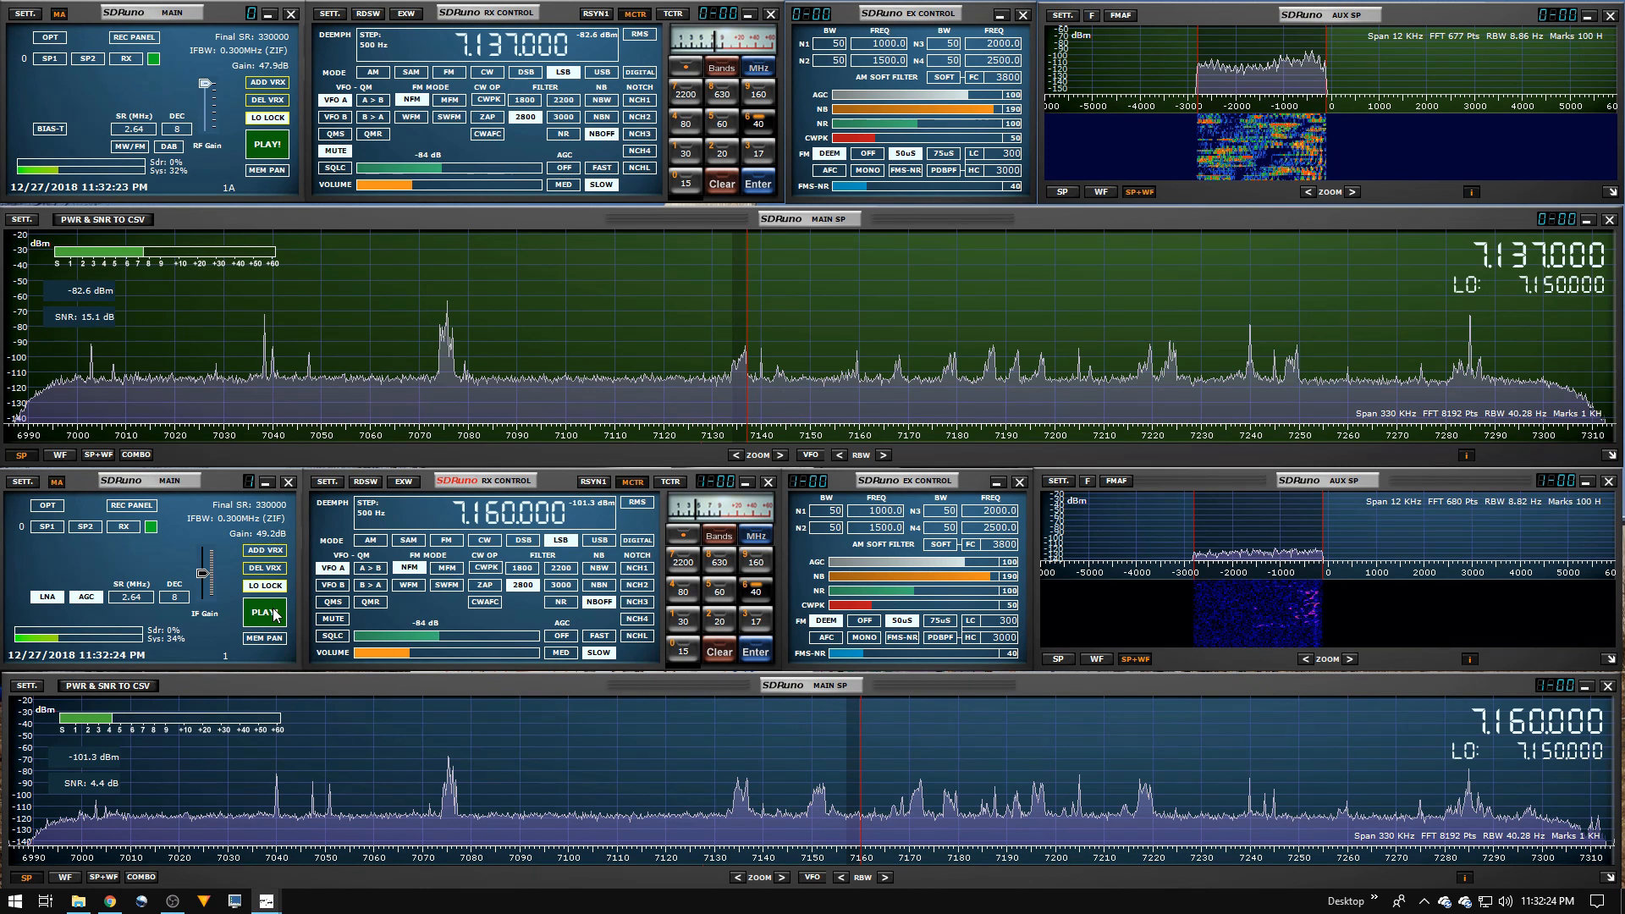
# Step: Start live processing on the blue RSP1 receiver with PLAY!
pyautogui.click(264, 611)
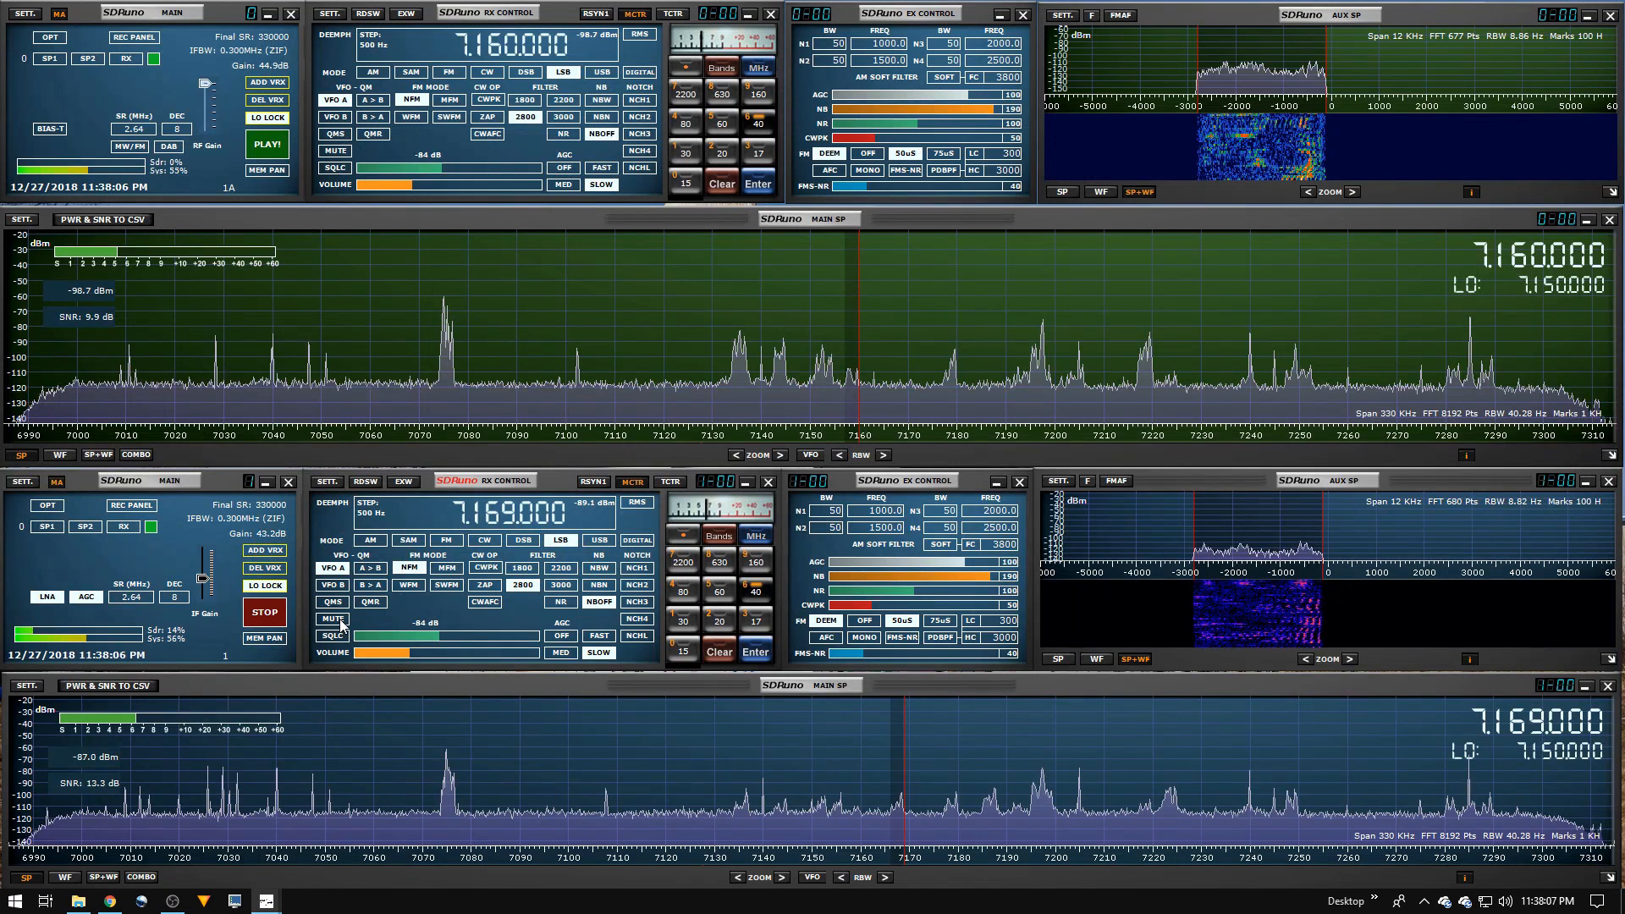
pyautogui.moveTo(333, 619)
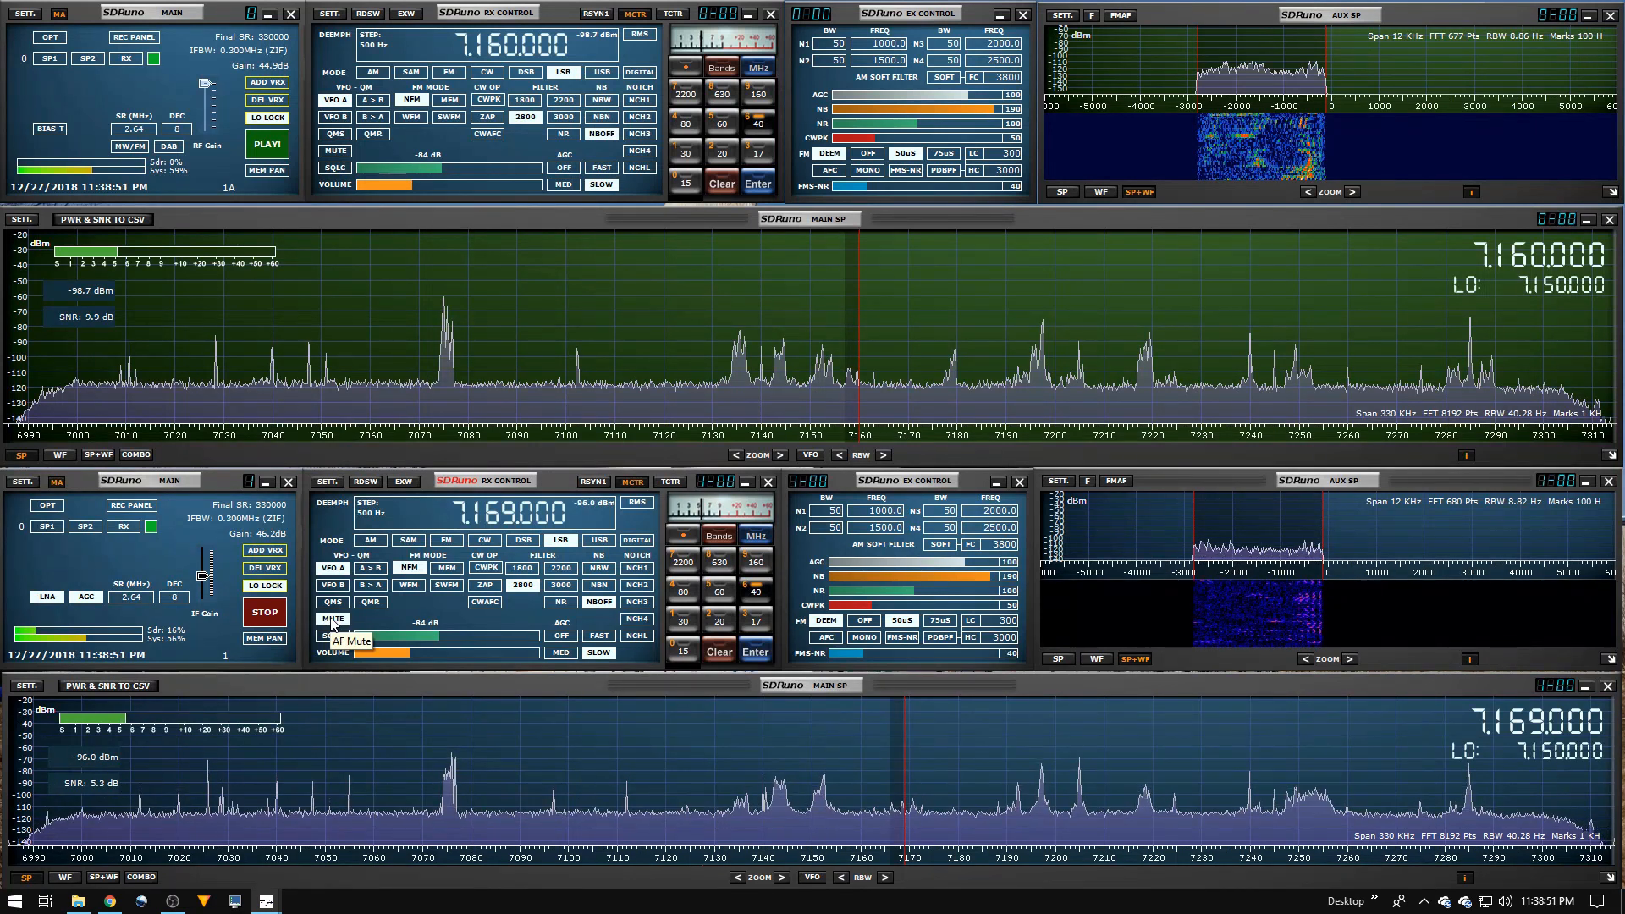